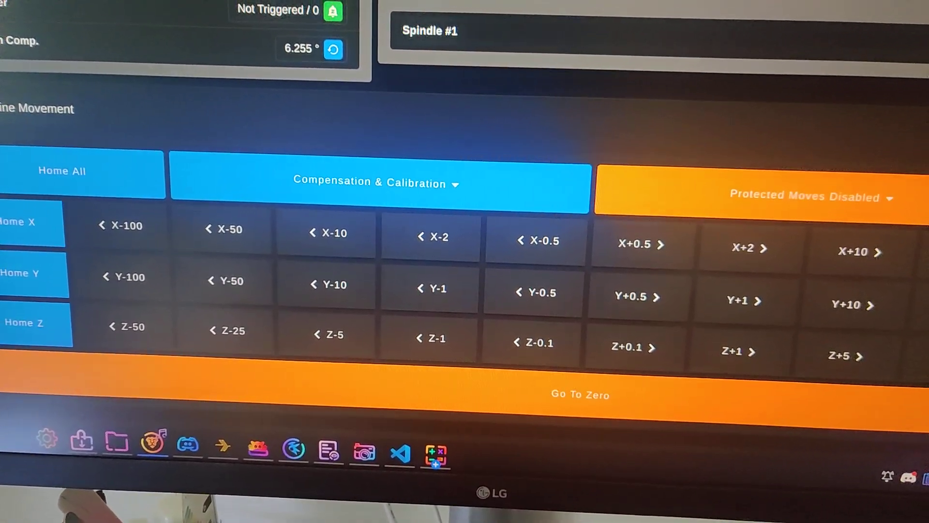
Step: Move the probe to work zero so the DRO reads Y 0.0000 and Z 5.1000
left_click(378, 183)
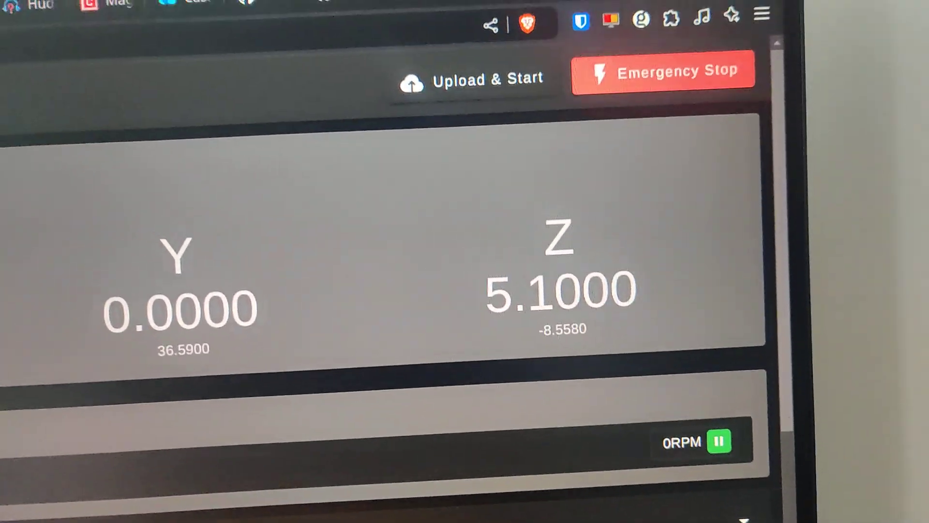
Step: Scroll down to the jog panel with its Protected Moves dropdown
scroll("down", 3)
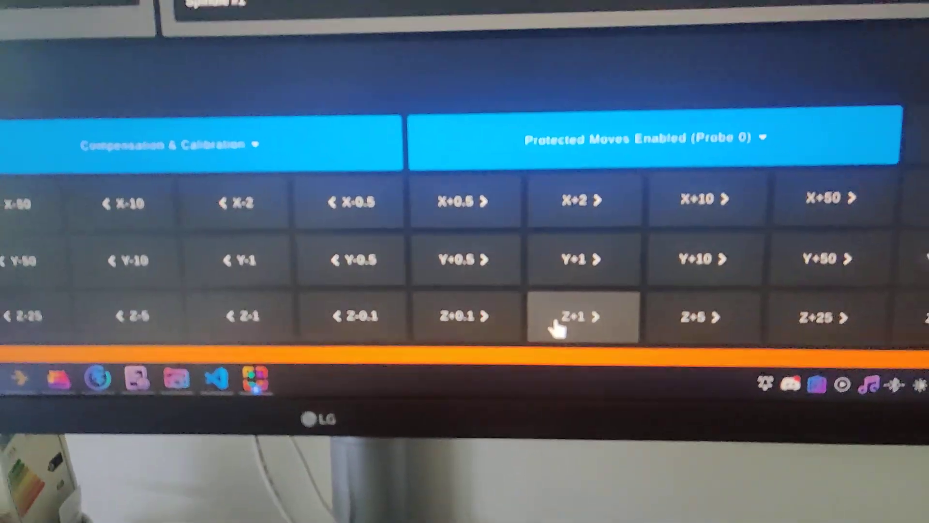
Step: Raise the probe by 1 mm and disable protected moves
left_click(573, 317)
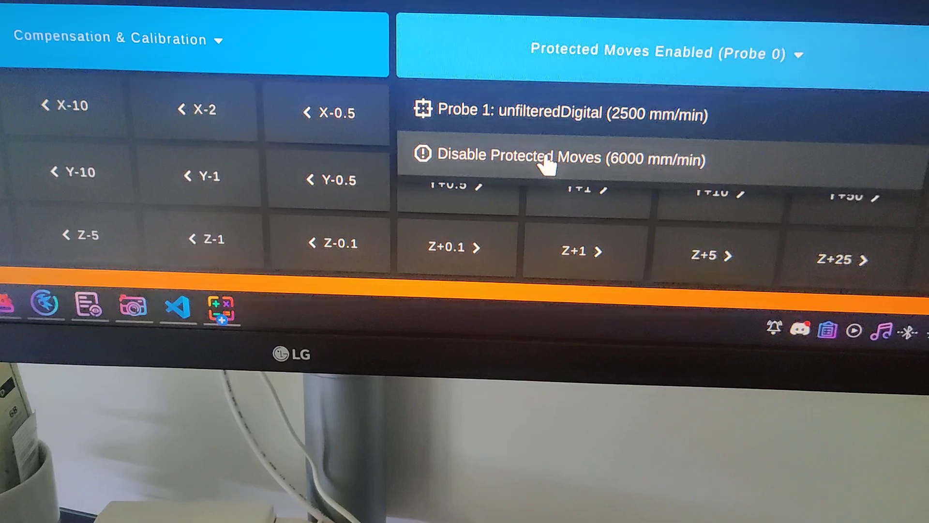
left_click(523, 158)
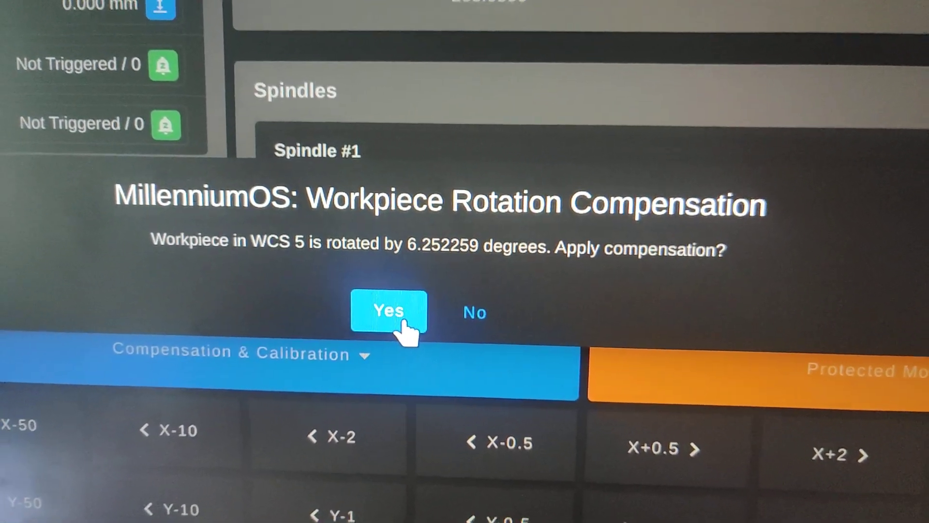
Step: Accept the 6.252259° rotation compensation prompt for WCS 5
left_click(387, 311)
type("G0")
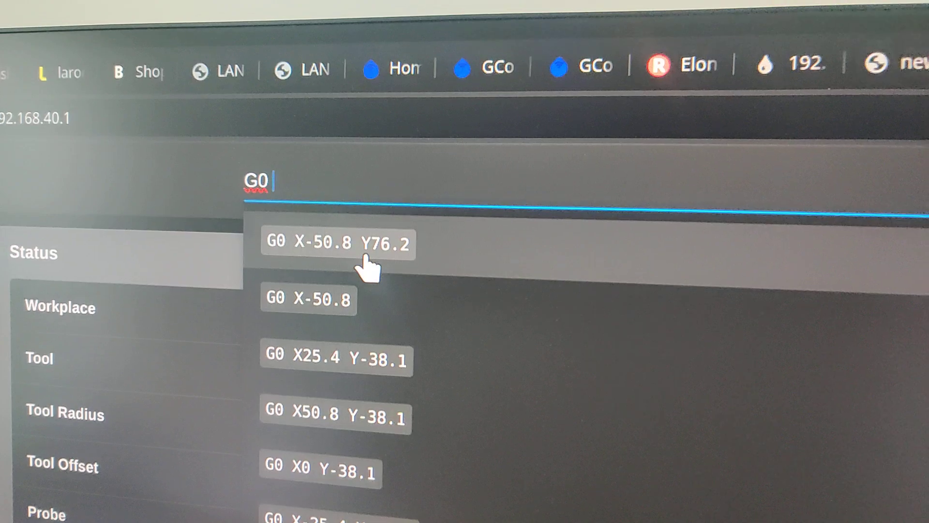
Step: Send 'G0 X-50.8 Y76.2' from history and check the available guarding probes
left_click(337, 243)
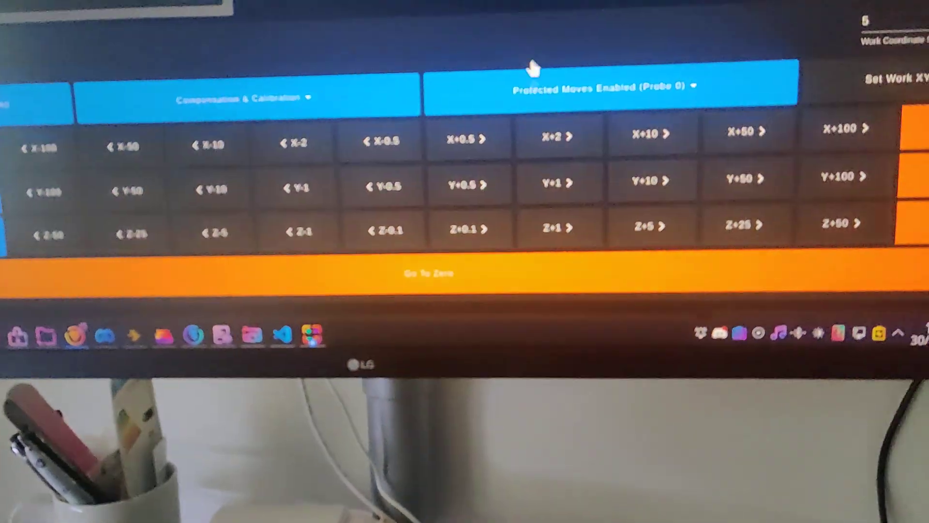
left_click(599, 86)
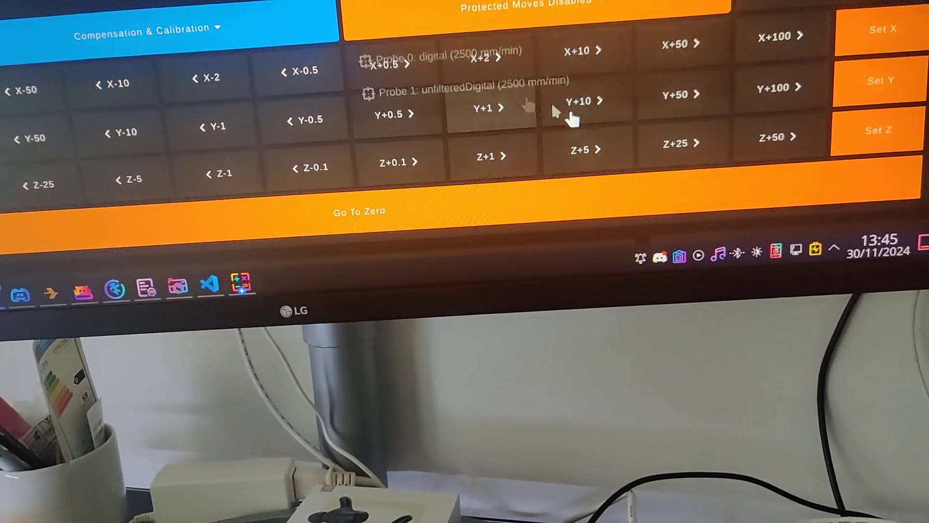